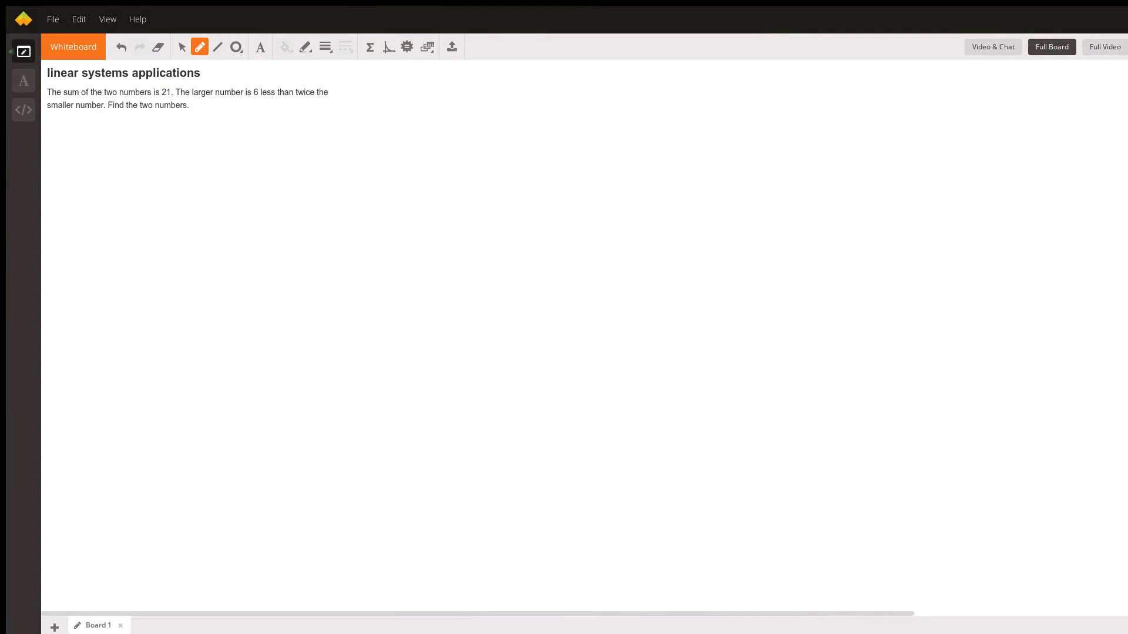
{"action": "mouse_move", "coordinate": [292, 73]}
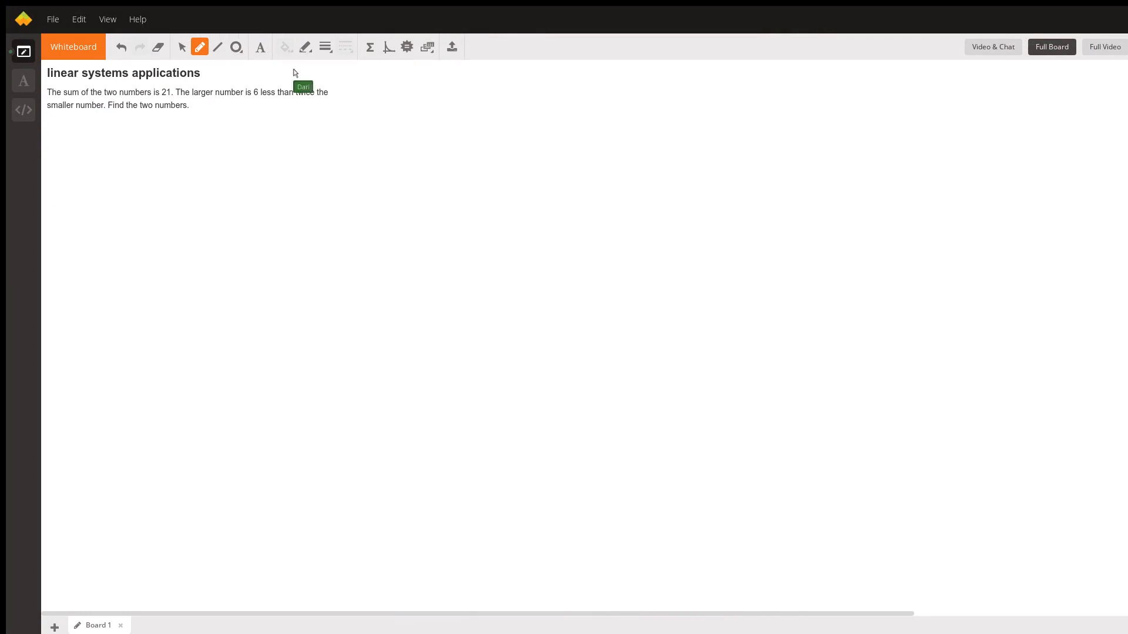
{"action": "mouse_move", "coordinate": [277, 64]}
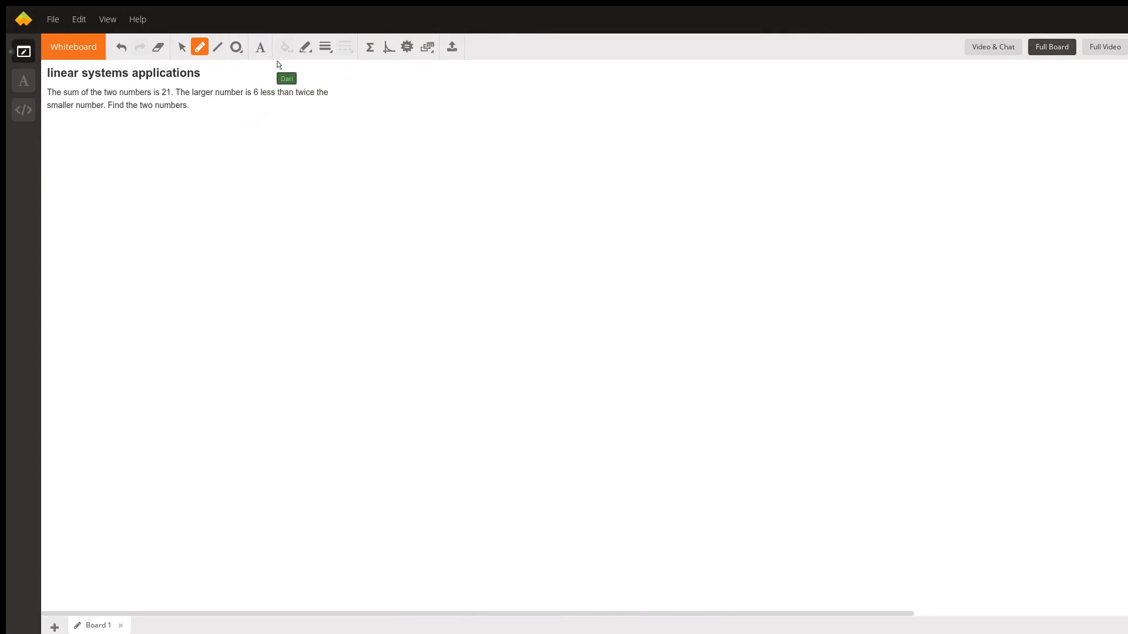
{"action": "mouse_move", "coordinate": [93, 140]}
{"action": "type", "text": "X ="}
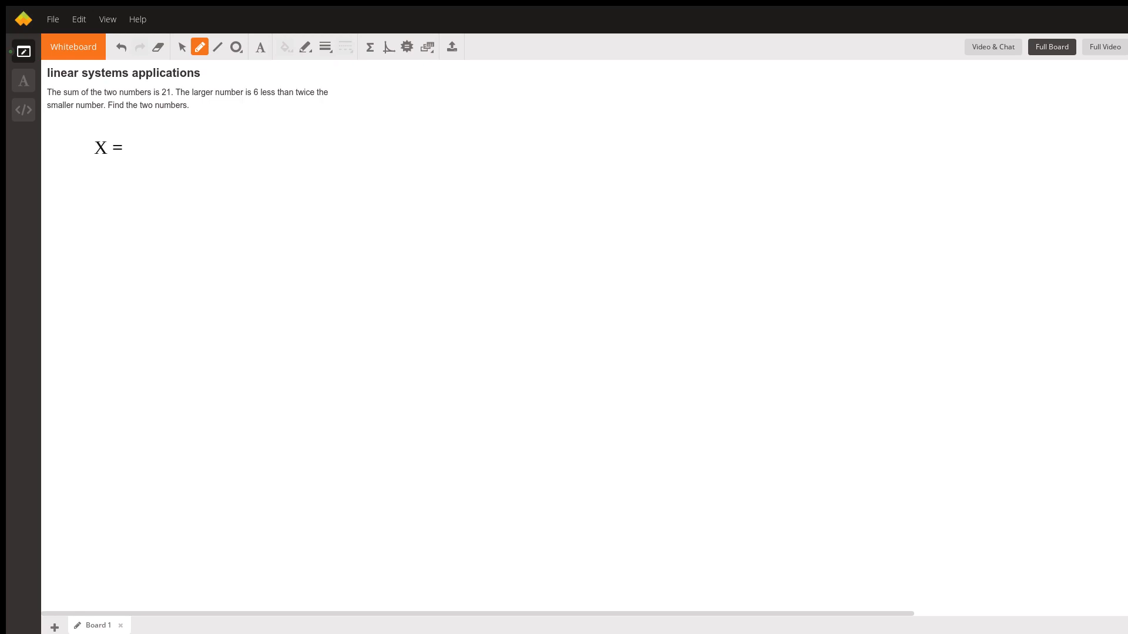
Write 'X = Larger Number' and 'Y = Smaller Number' on two lines under the problem
{"action": "type", "text": "Larger Number"}
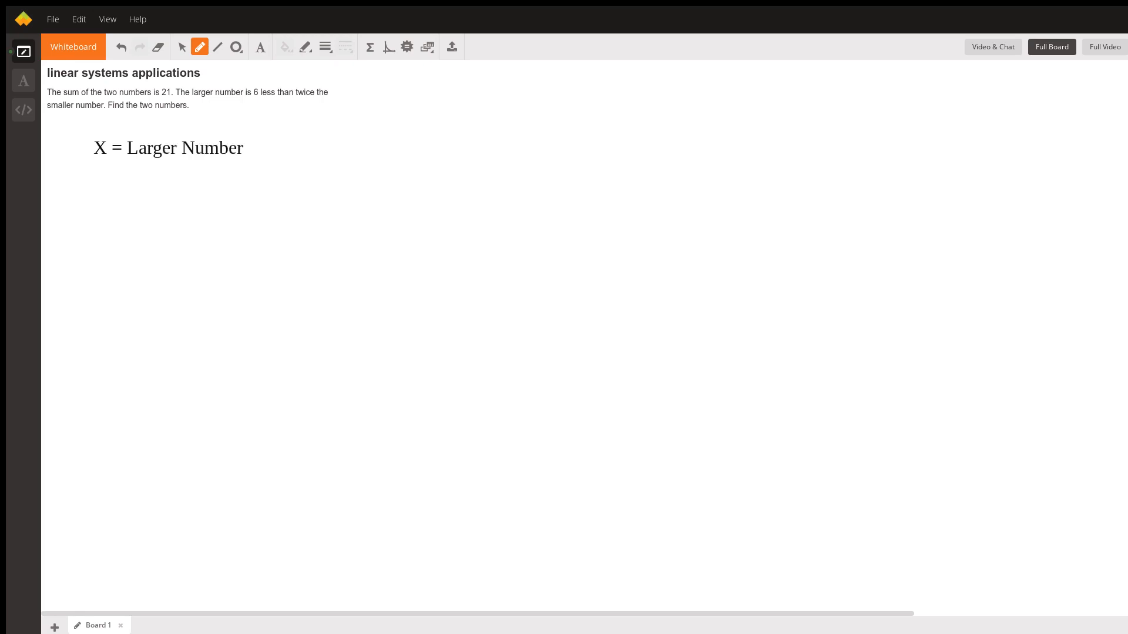
{"action": "type", "text": "Y"}
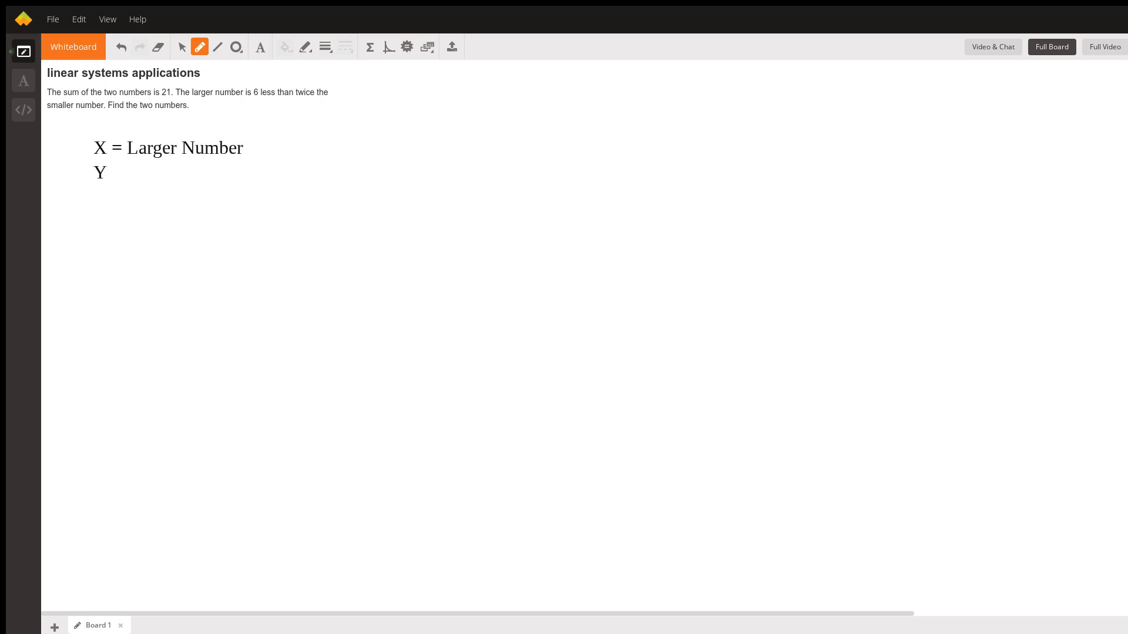
{"action": "type", "text": "= Smaller"}
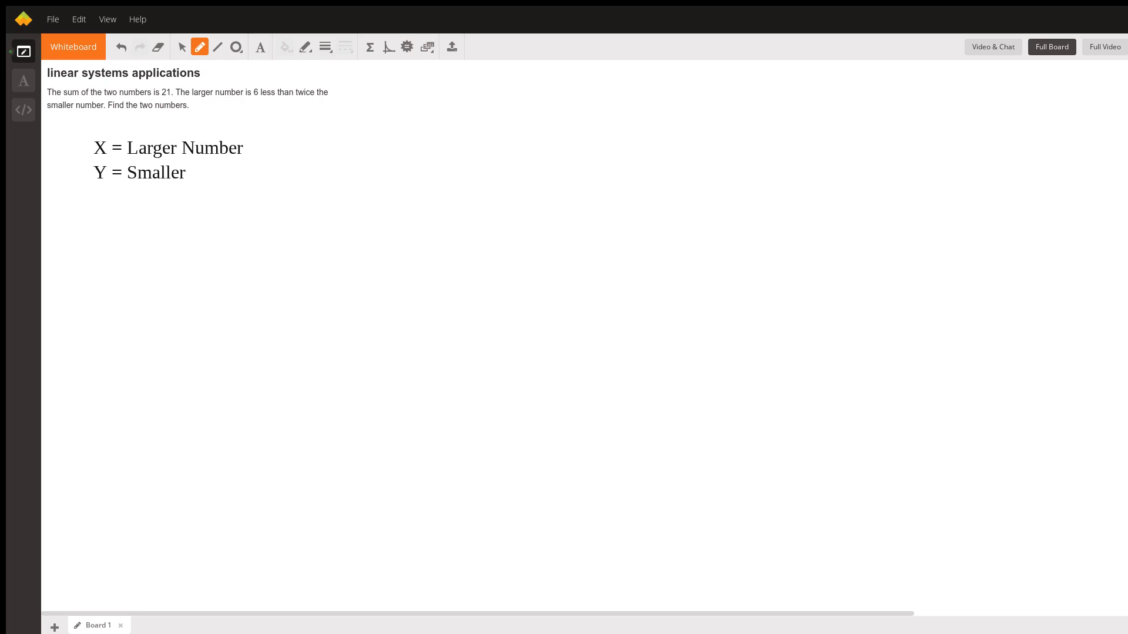
{"action": "type", "text": "Number"}
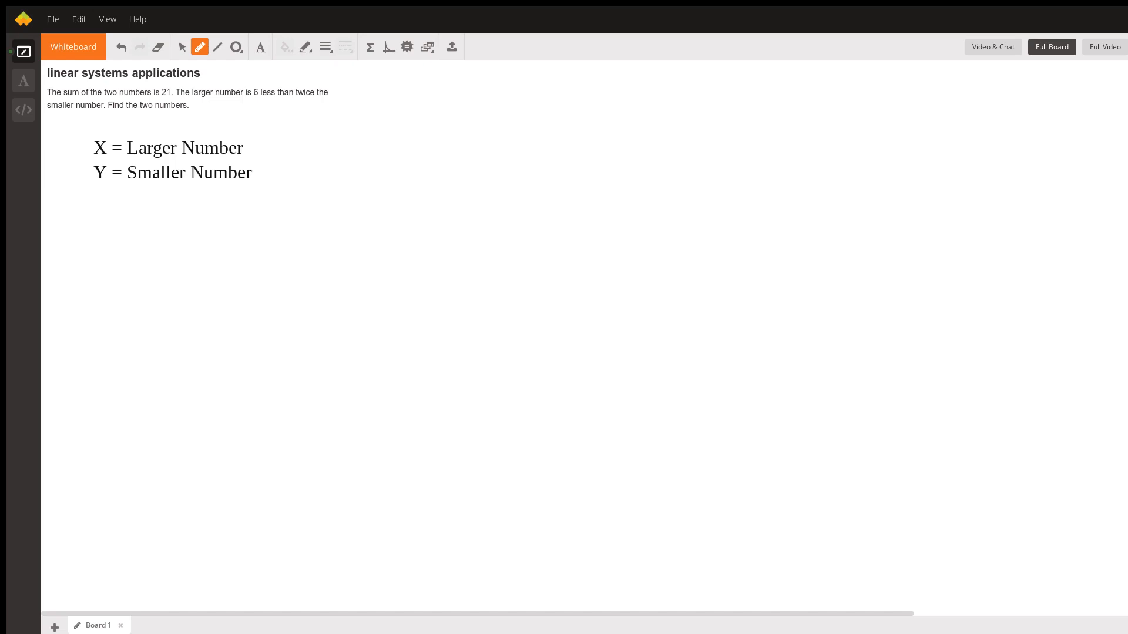
Write the first equation X + Y = 21 below the definitions
{"action": "type", "text": "X +"}
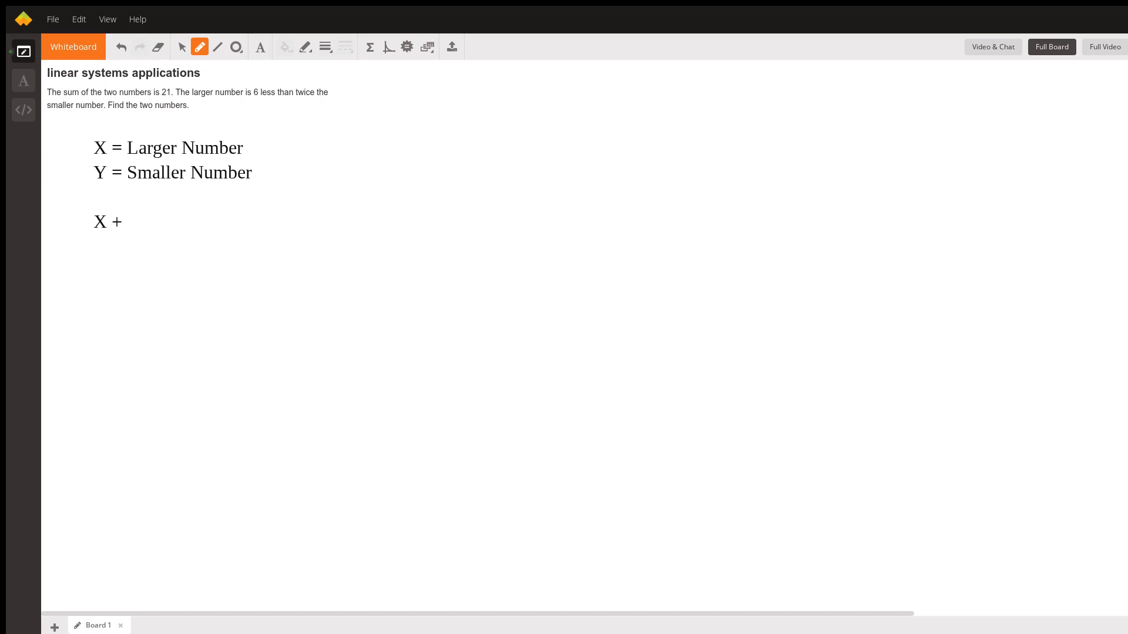
{"action": "type", "text": "Y ="}
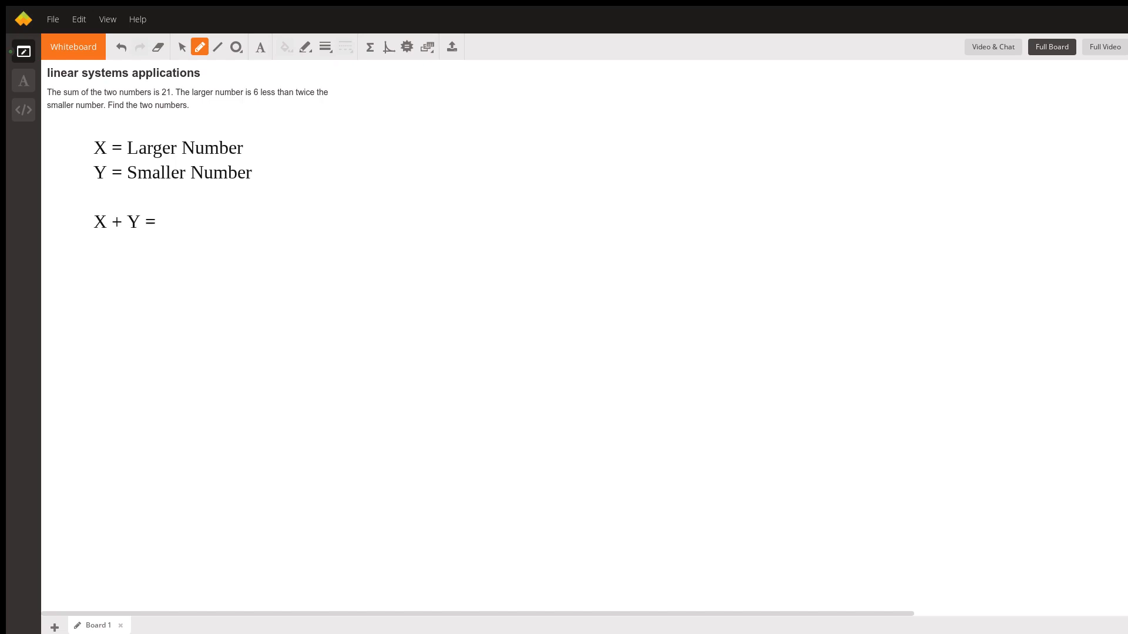
{"action": "type", "text": "21"}
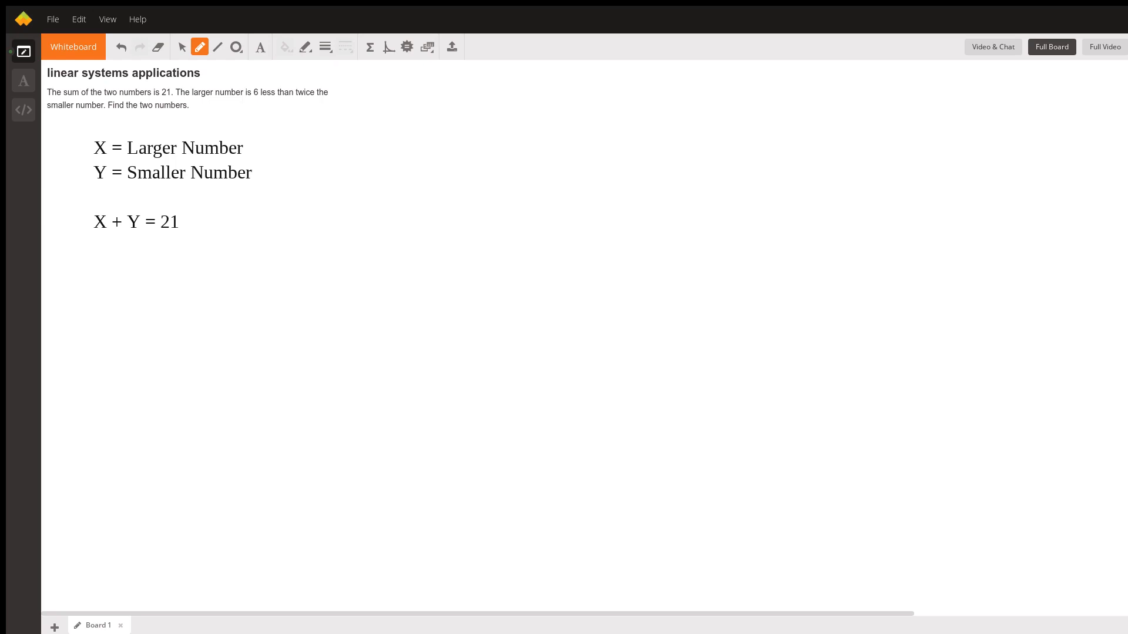
Write the second equation 2Y - 6 = X beneath it
{"action": "type", "text": "2Y"}
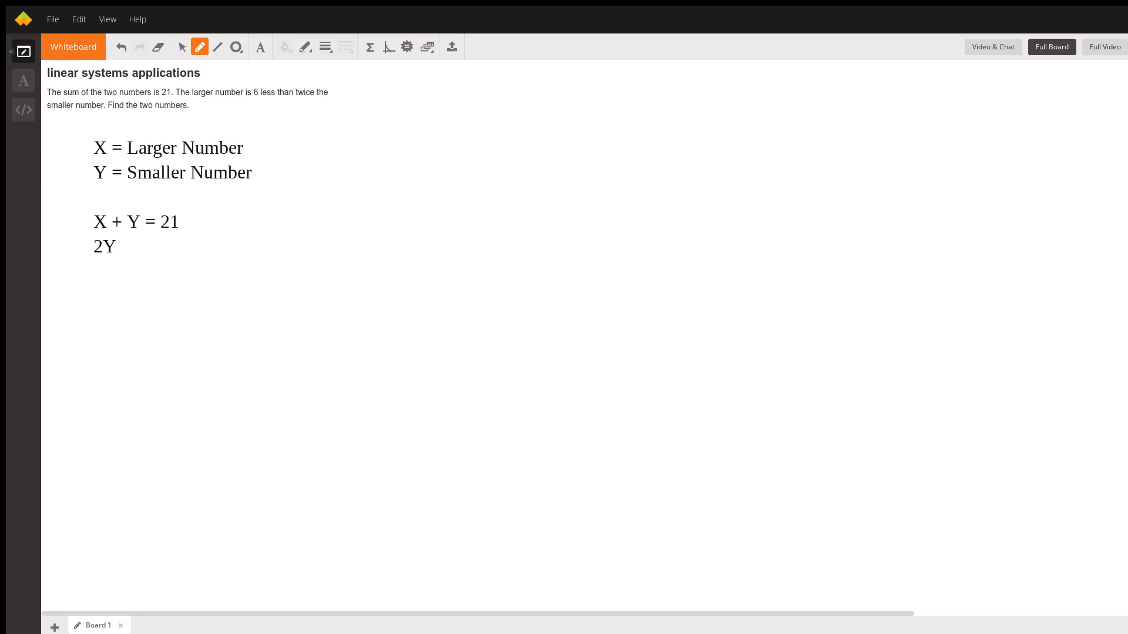
{"action": "type", "text": "-6"}
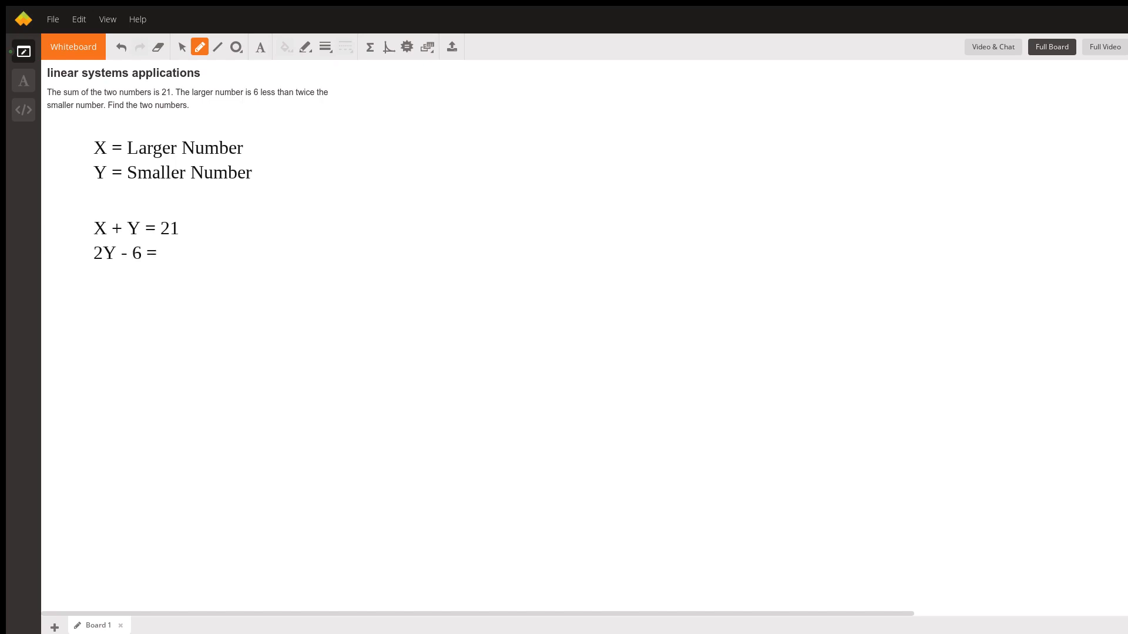
{"action": "type", "text": "X"}
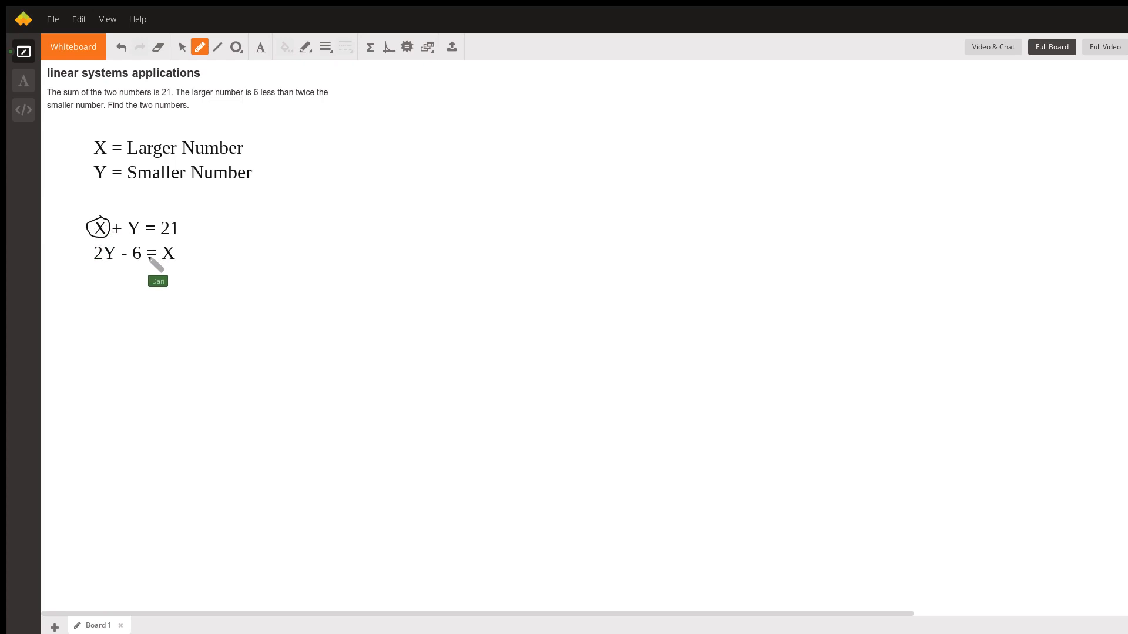
Circle 2Y - 6 and start the substitution '(2Y - 6) +' at the right
{"action": "left_click_drag", "start_coordinate": [85, 254], "coordinate": [169, 259]}
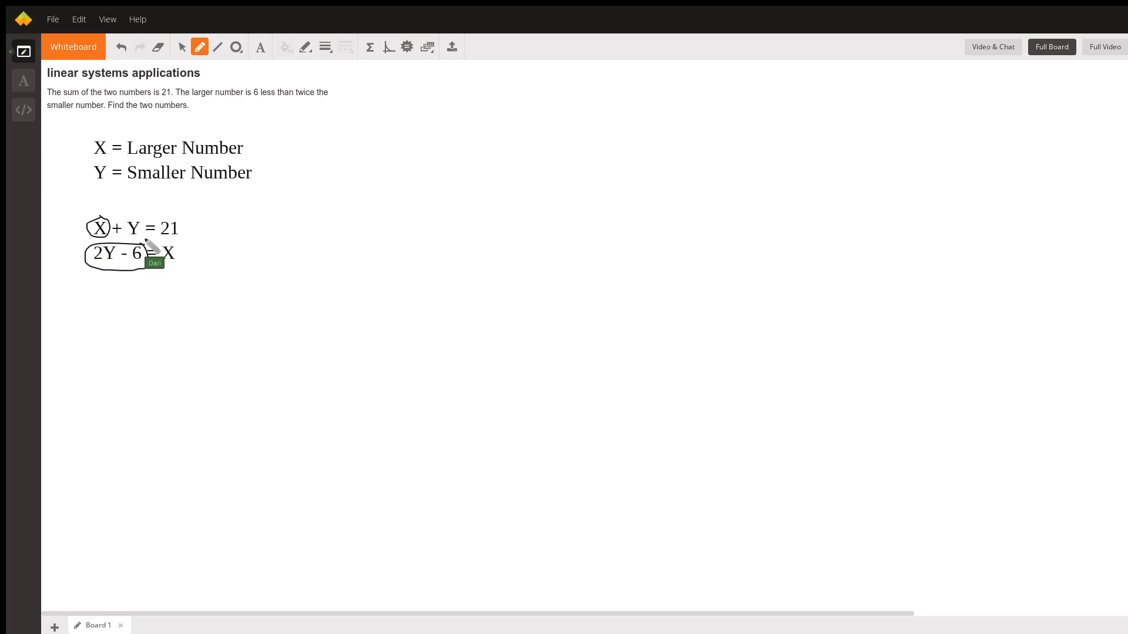
{"action": "mouse_move", "coordinate": [383, 144]}
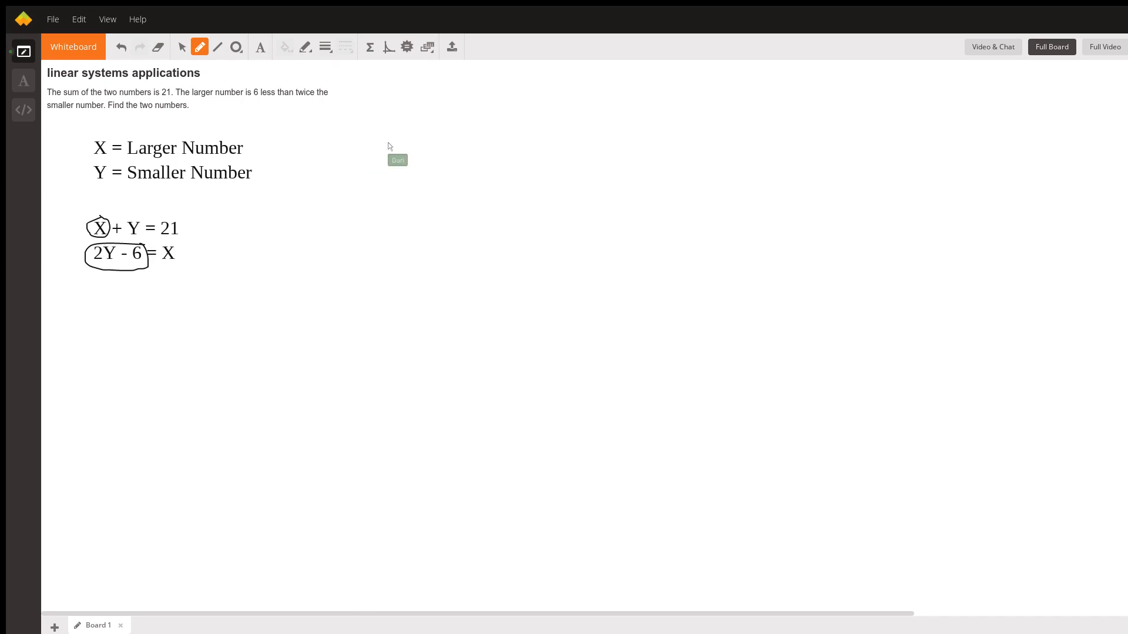
{"action": "type", "text": "2Y - 6) +"}
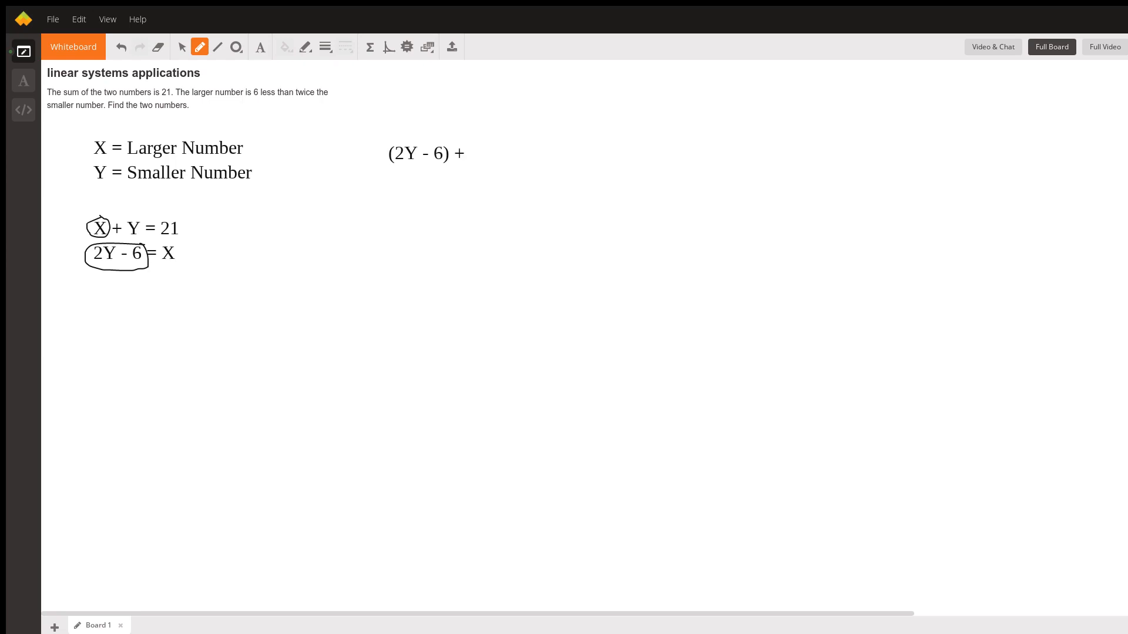
Complete the substituted equation as (2Y - 6) + Y = 21
{"action": "type", "text": "Y ="}
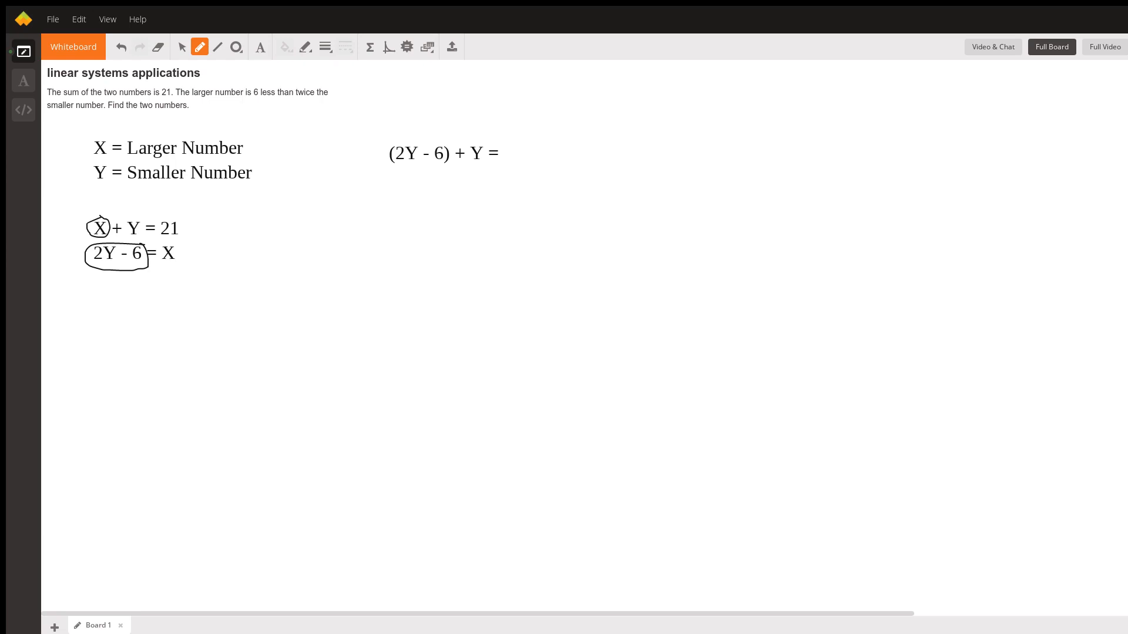
{"action": "type", "text": "21"}
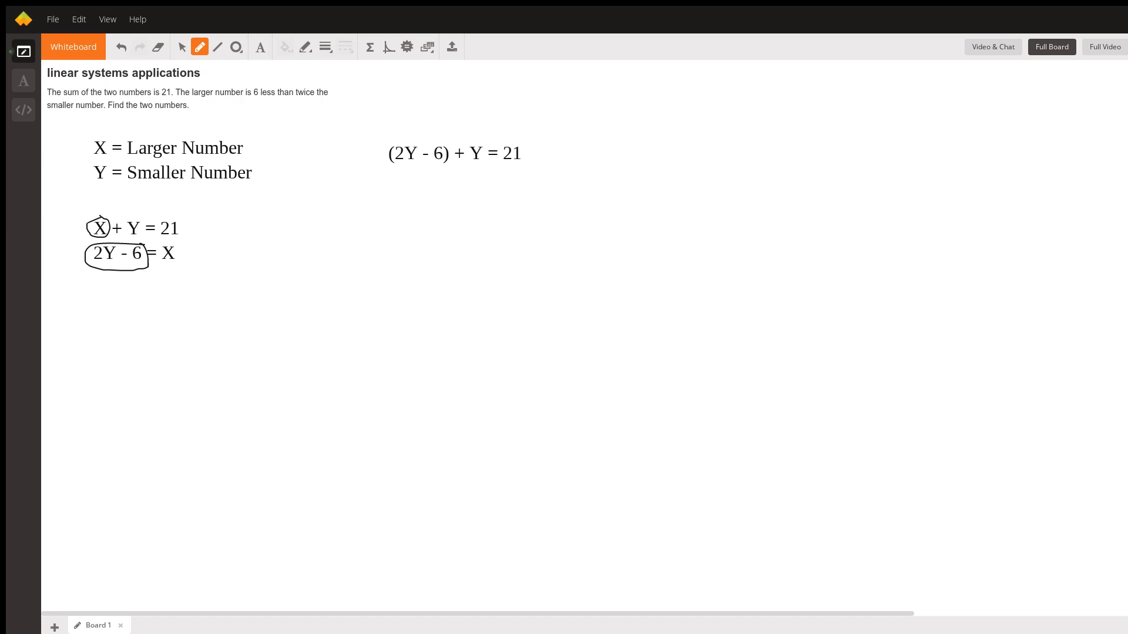
Simplify to 2Y + Y, then 3Y = 27, giving Y = 9
{"action": "type", "text": "2Y"}
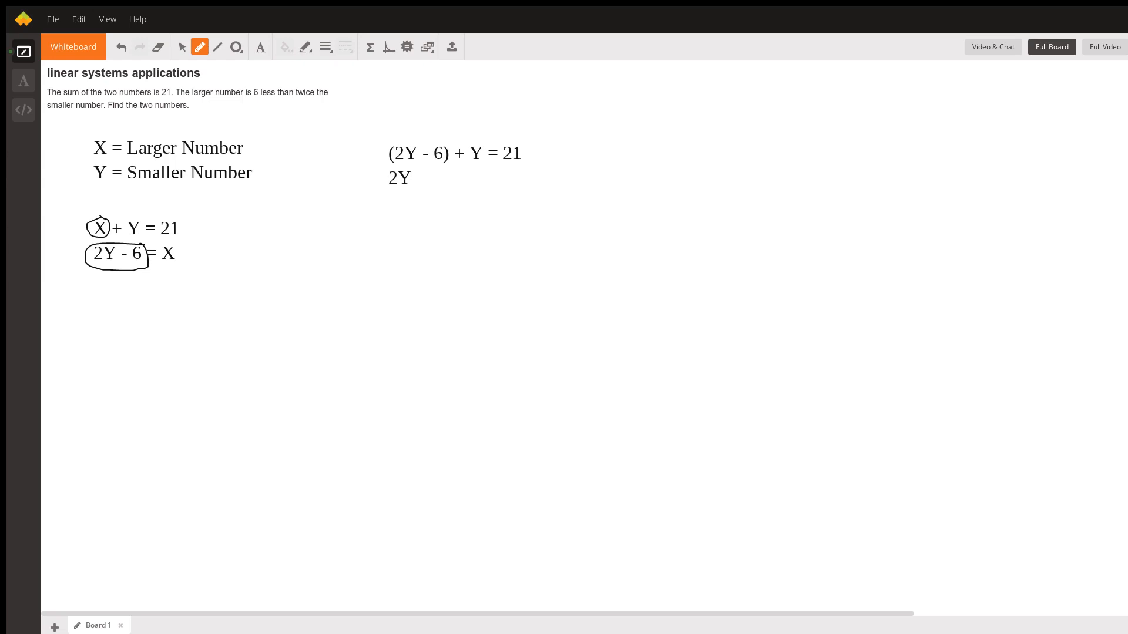
{"action": "type", "text": "+ y"}
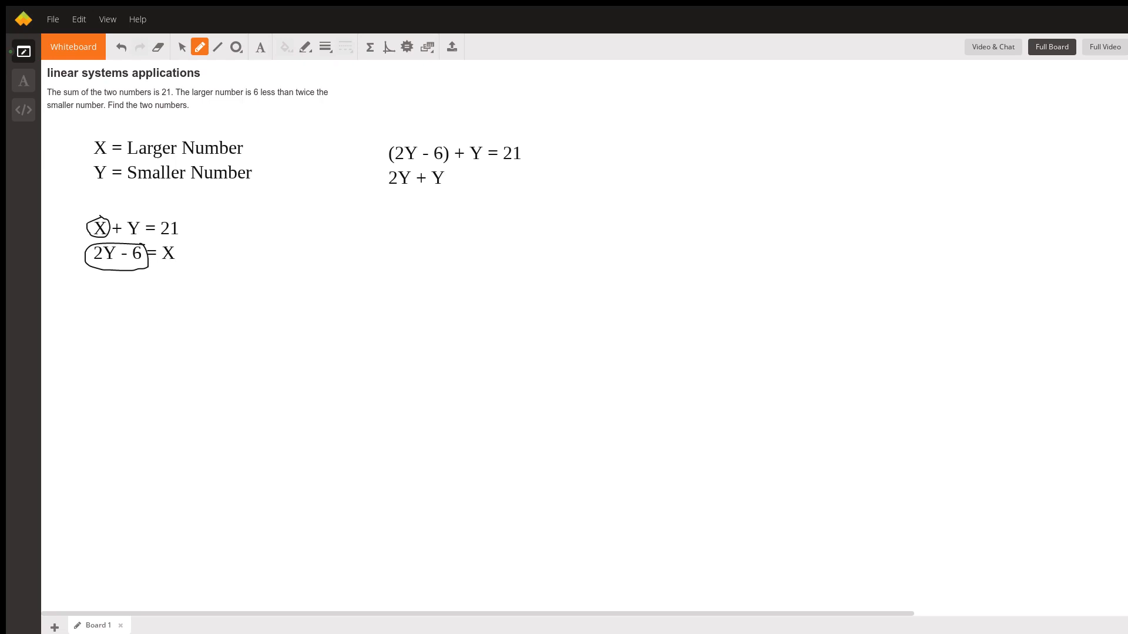
{"action": "type", "text": "= 27"}
{"action": "type", "text": "3Y"}
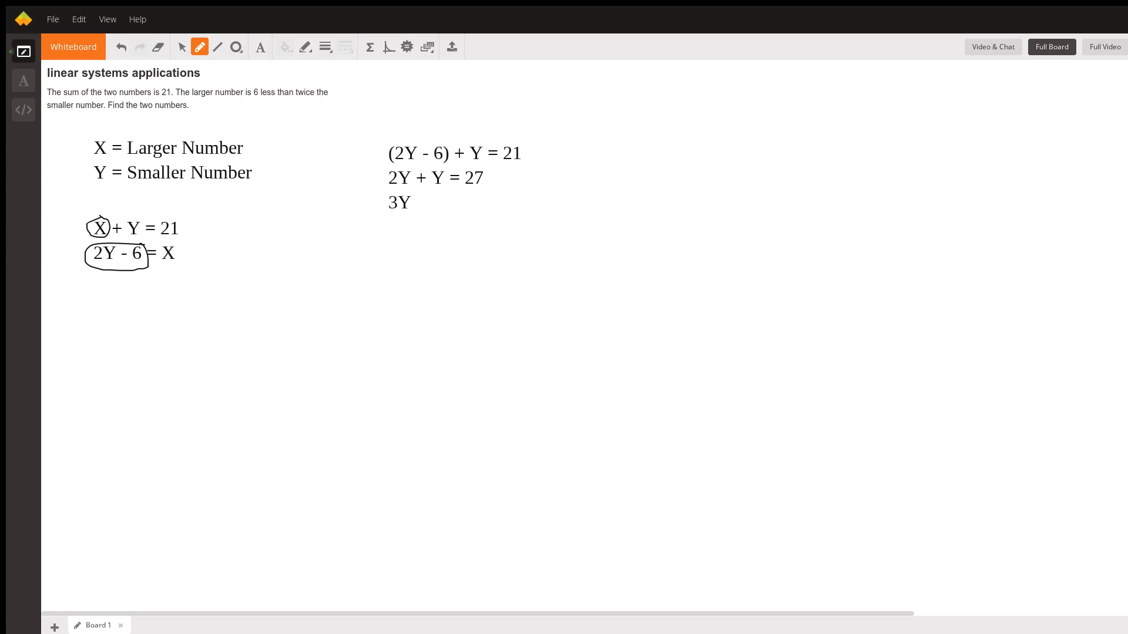
{"action": "type", "text": "= 27"}
{"action": "type", "text": "Y ="}
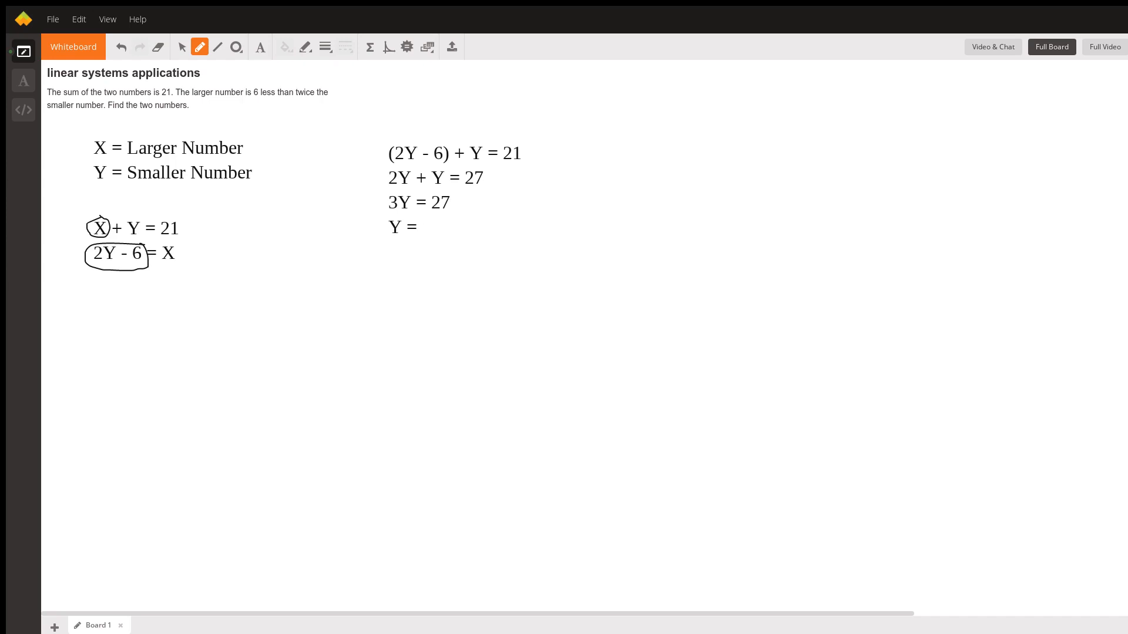
{"action": "type", "text": "9"}
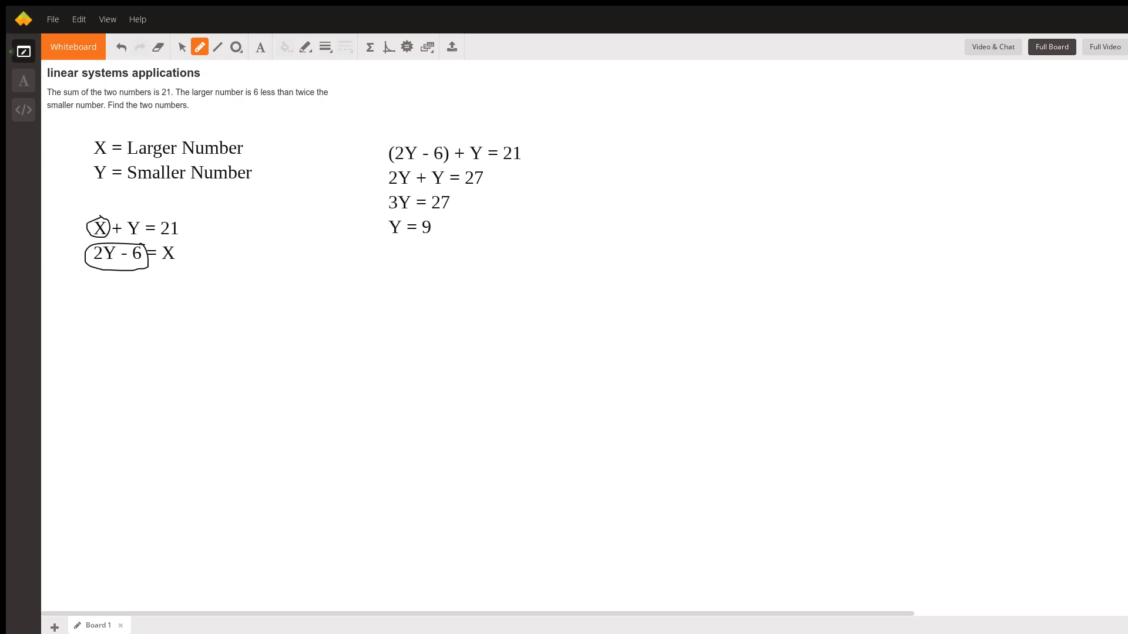
{"action": "mouse_move", "coordinate": [326, 166]}
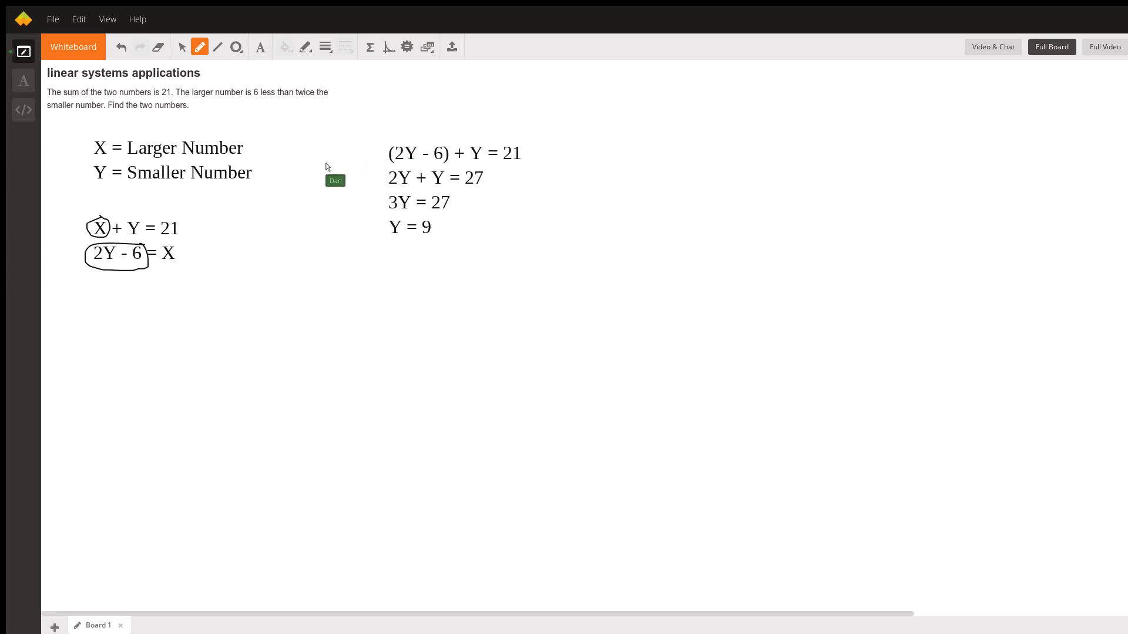
{"action": "mouse_move", "coordinate": [173, 224]}
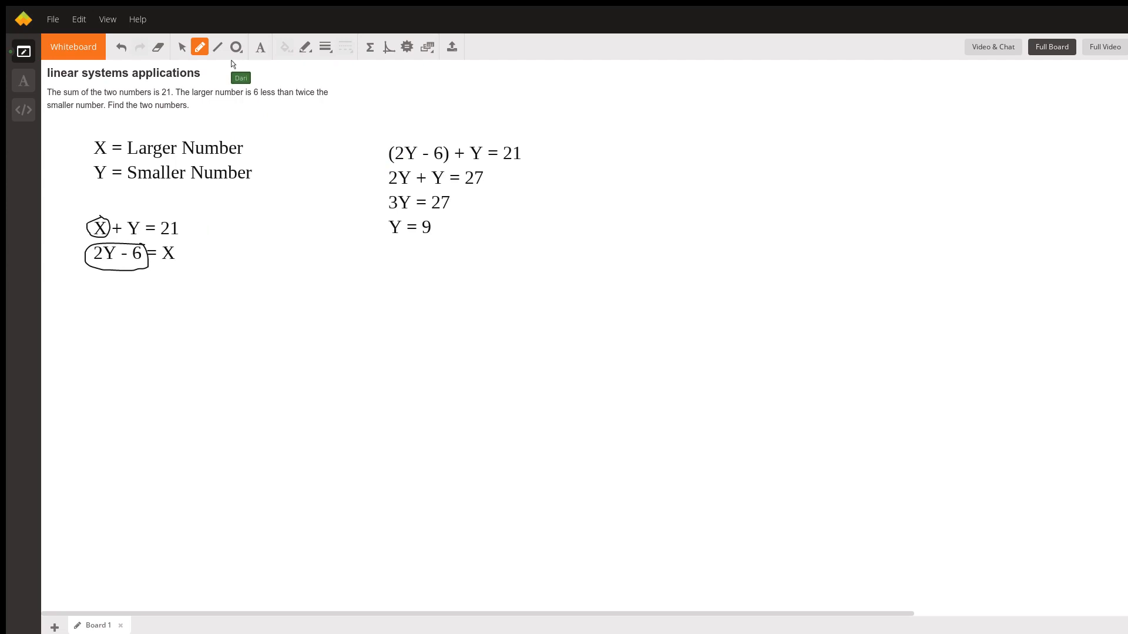
{"action": "mouse_move", "coordinate": [98, 338]}
{"action": "type", "text": "S"}
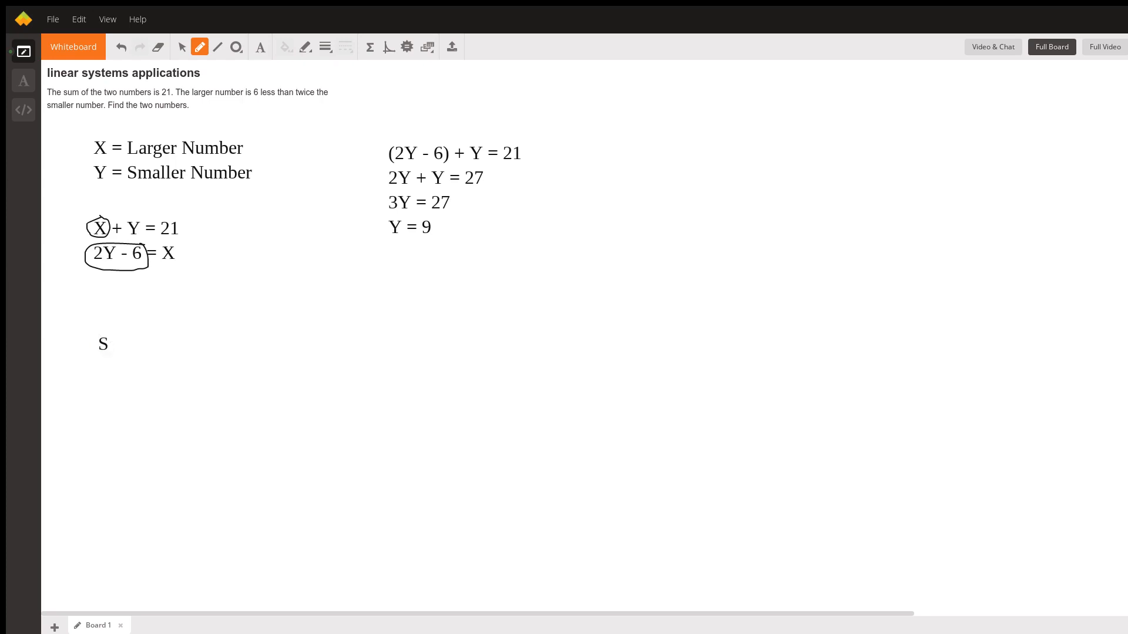
Write the conclusion 'Smaller number = 9' beneath the equations
{"action": "type", "text": "maller num"}
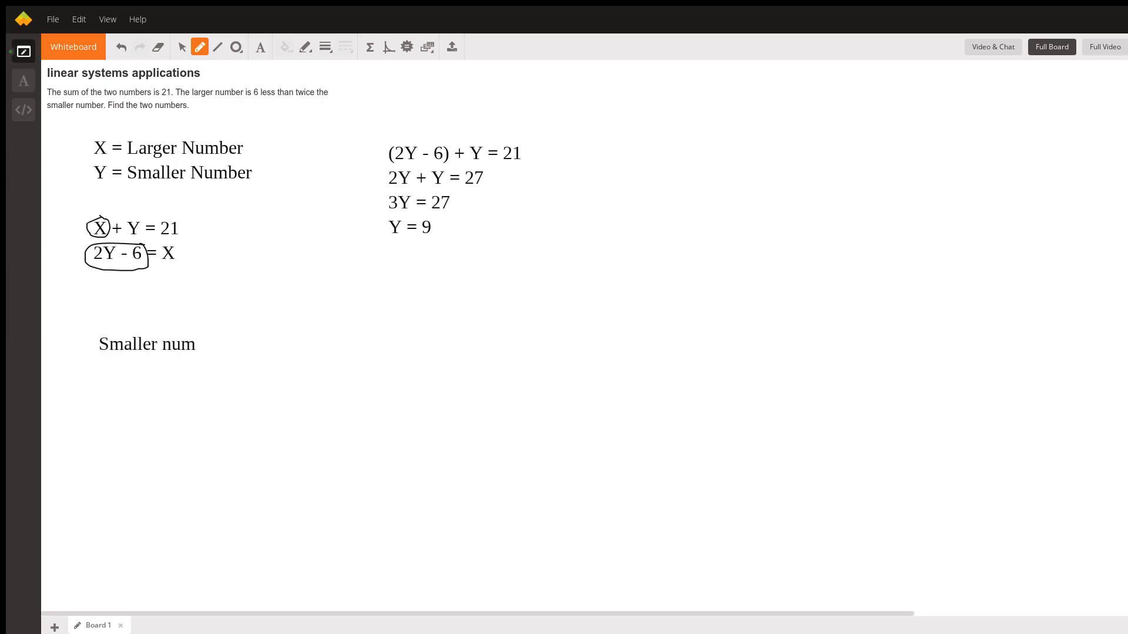
{"action": "type", "text": "ber = 9"}
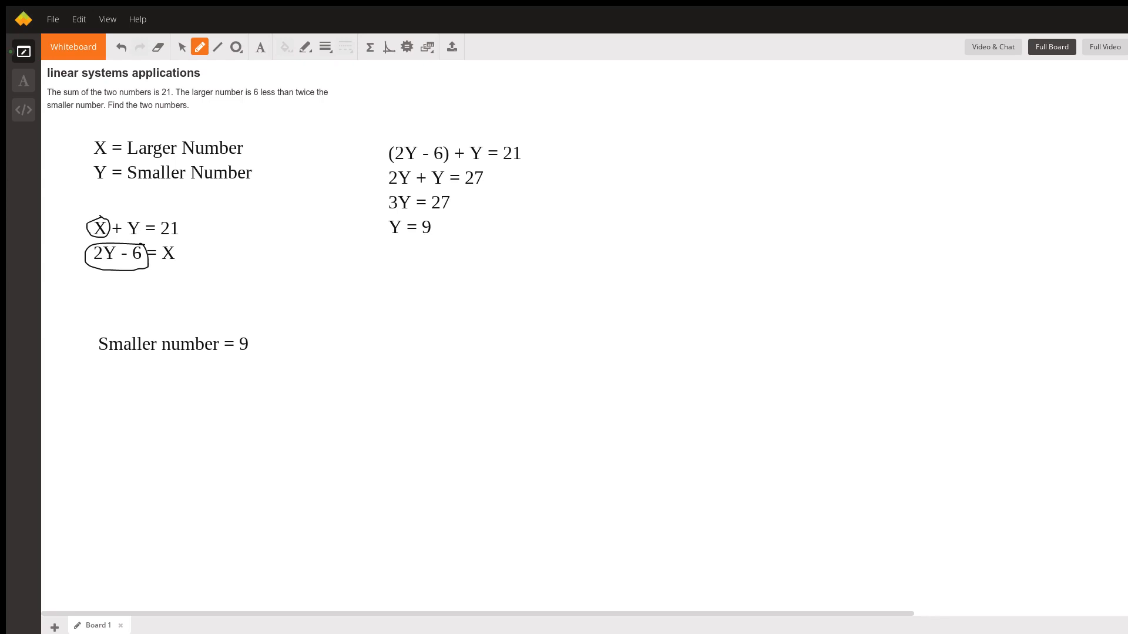
{"action": "mouse_move", "coordinate": [58, 333]}
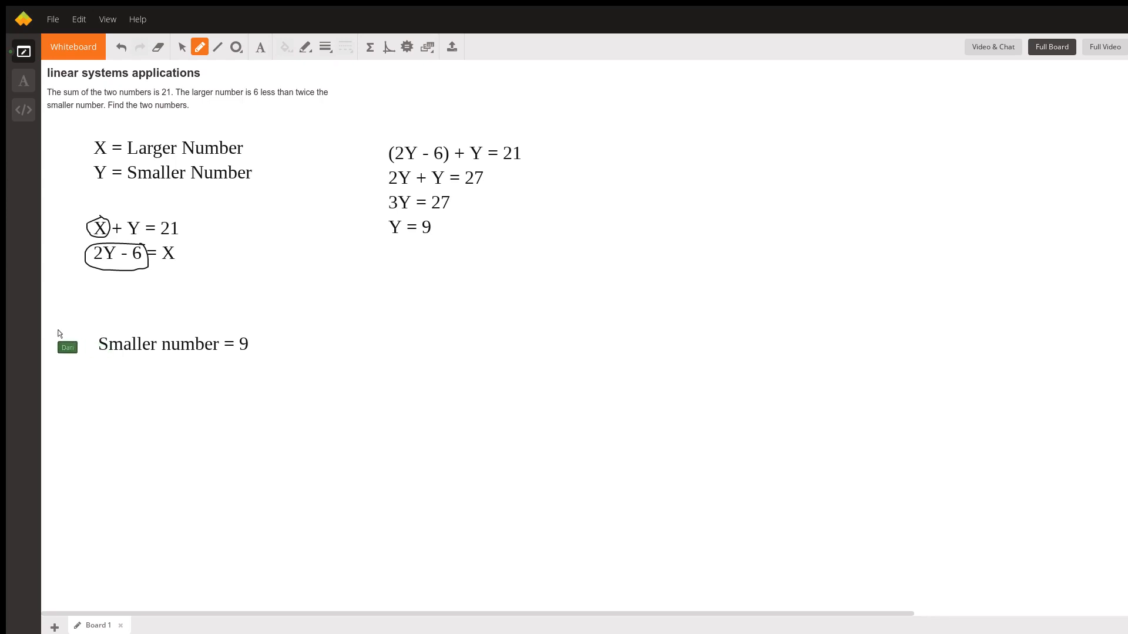
{"action": "mouse_move", "coordinate": [305, 257]}
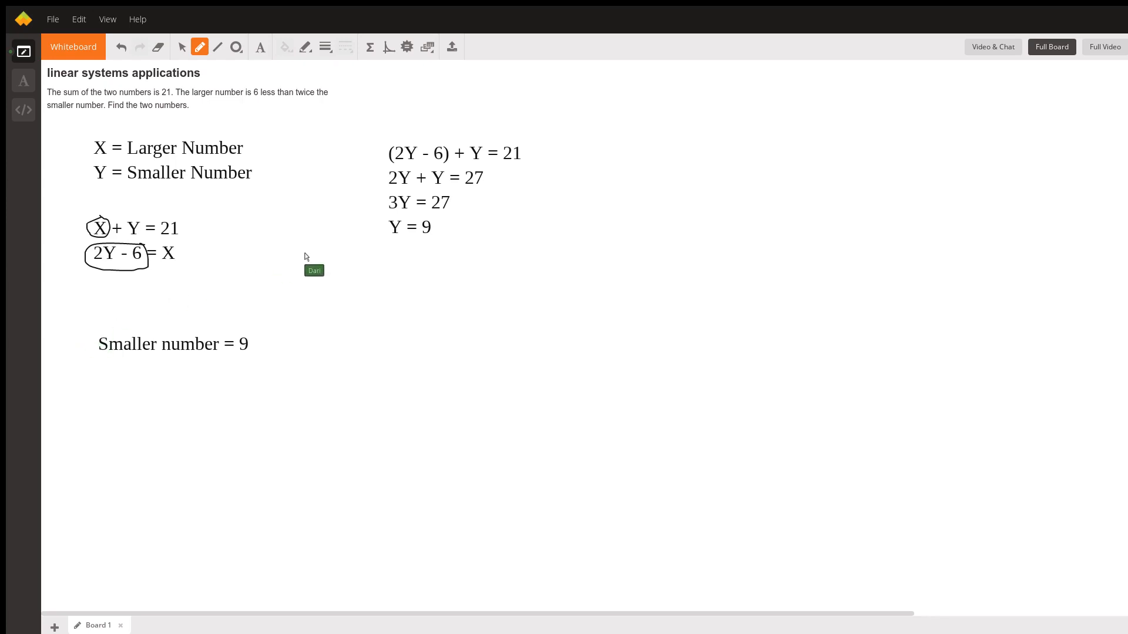
{"action": "mouse_move", "coordinate": [251, 69]}
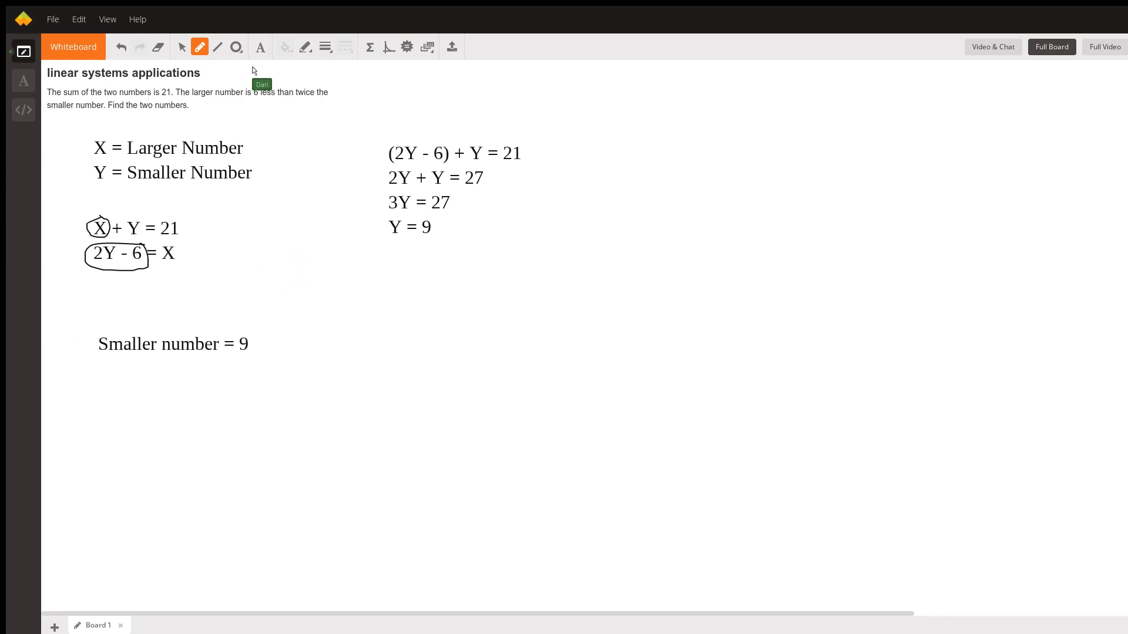
{"action": "mouse_move", "coordinate": [294, 254]}
{"action": "type", "text": "X"}
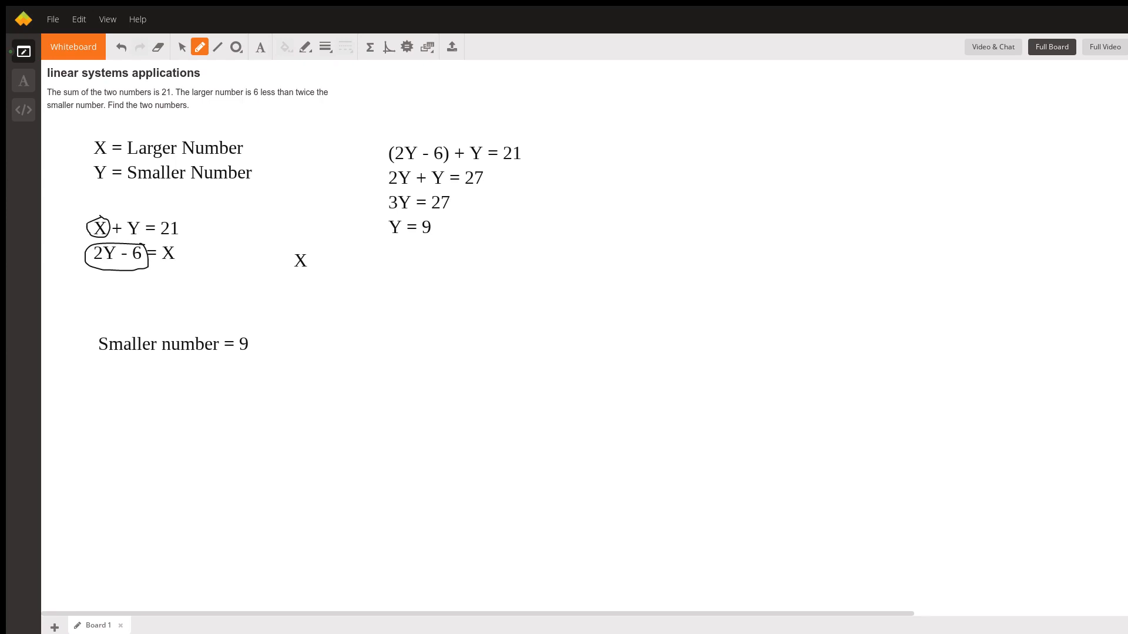
Write X + 9 = 21 and solve it to X = 12
{"action": "type", "text": "+ 9"}
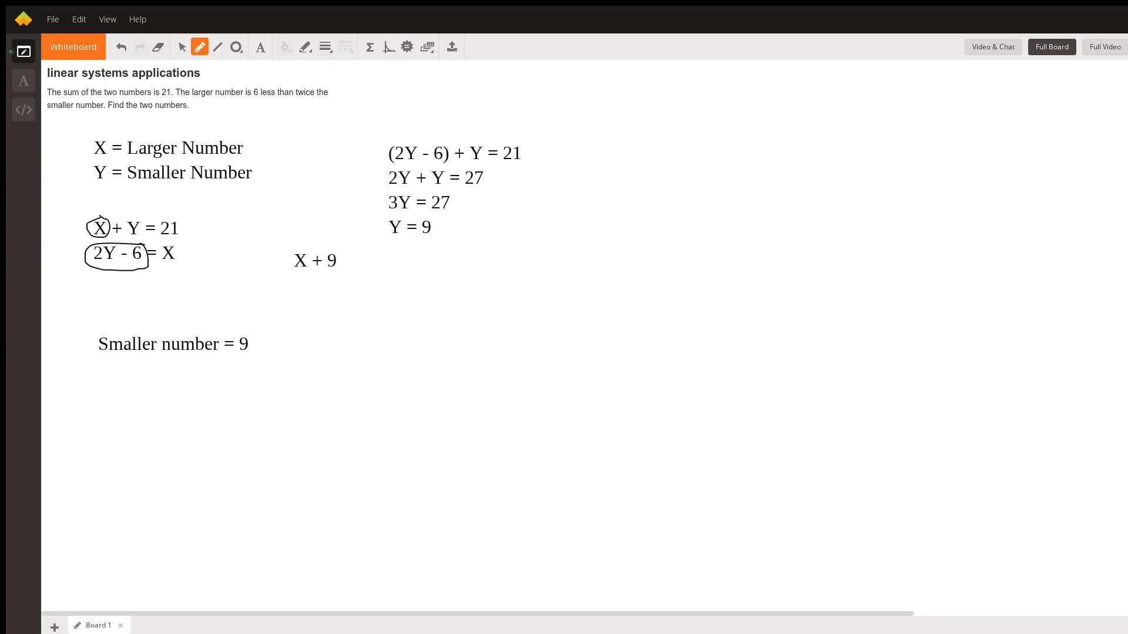
{"action": "type", "text": "= 21"}
{"action": "type", "text": "X ="}
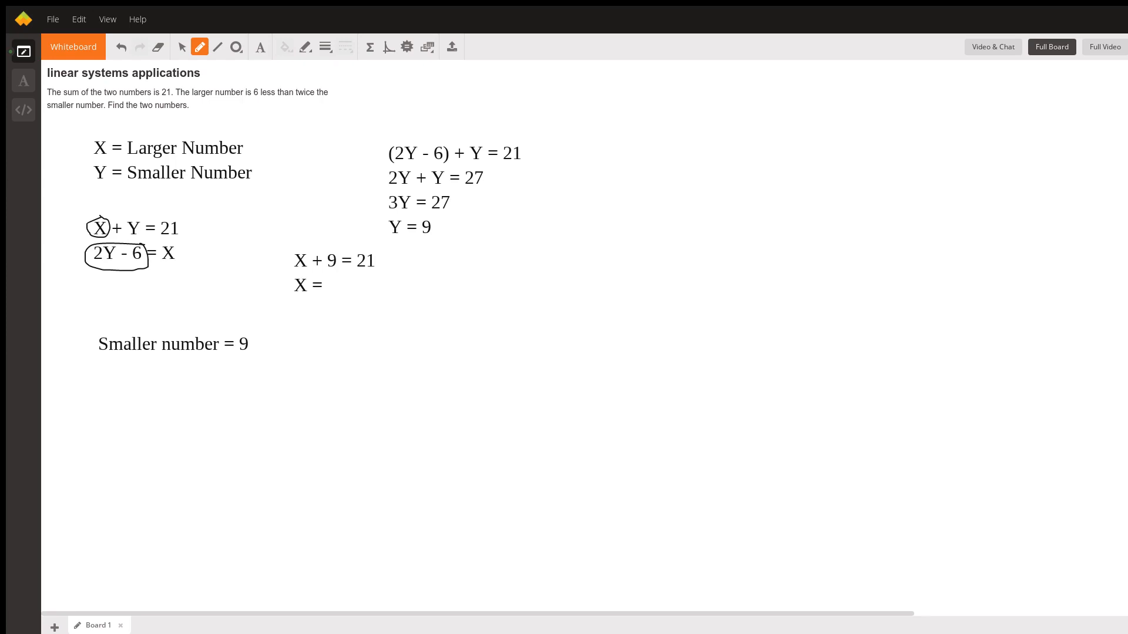
{"action": "type", "text": "12"}
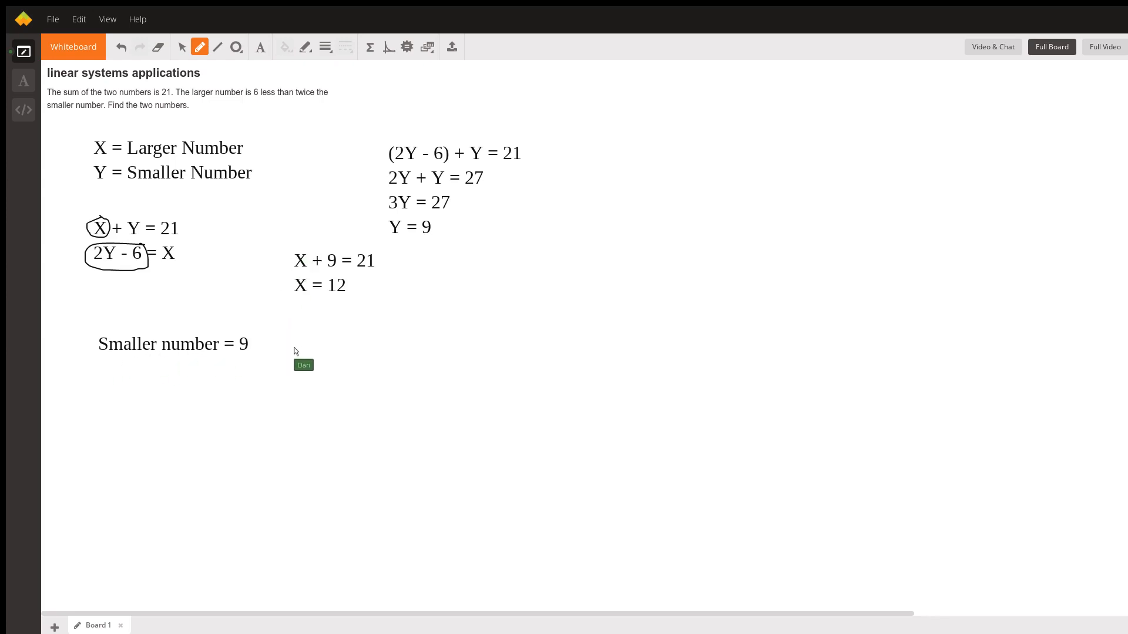
{"action": "mouse_move", "coordinate": [238, 68]}
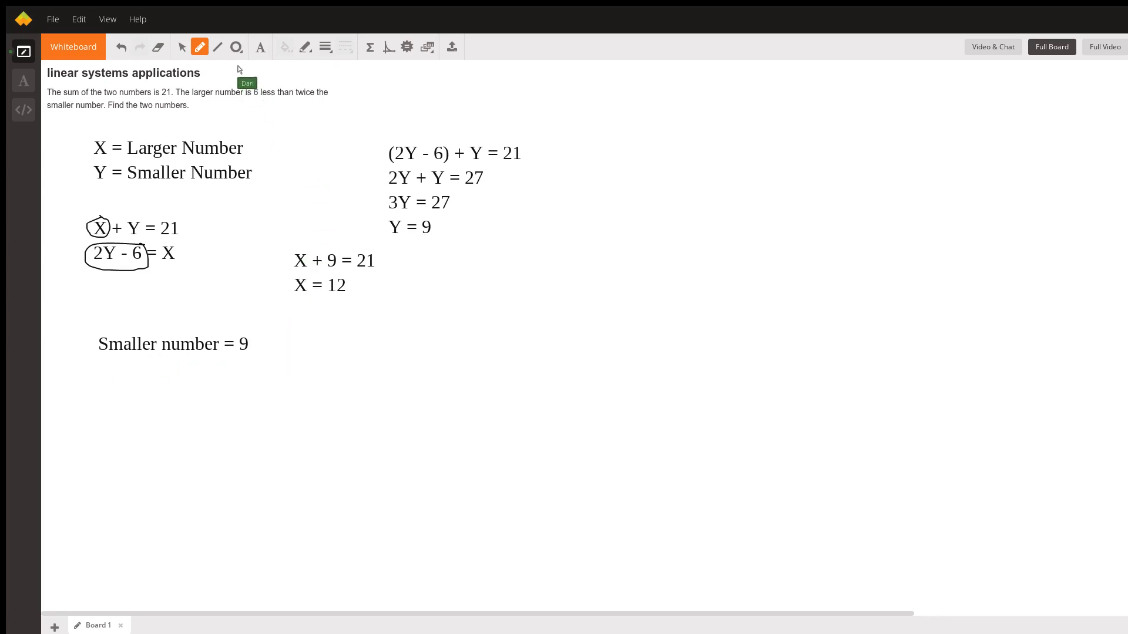
{"action": "mouse_move", "coordinate": [315, 344]}
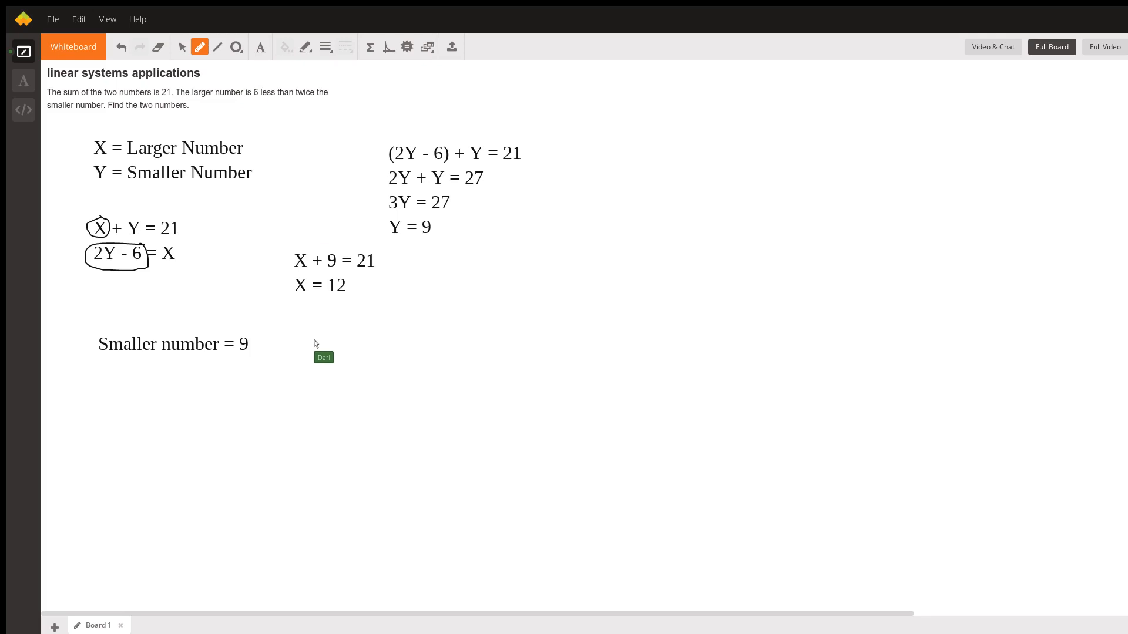
Record 'Larger number = 12' beside the smaller-number answer
{"action": "type", "text": "Larger num"}
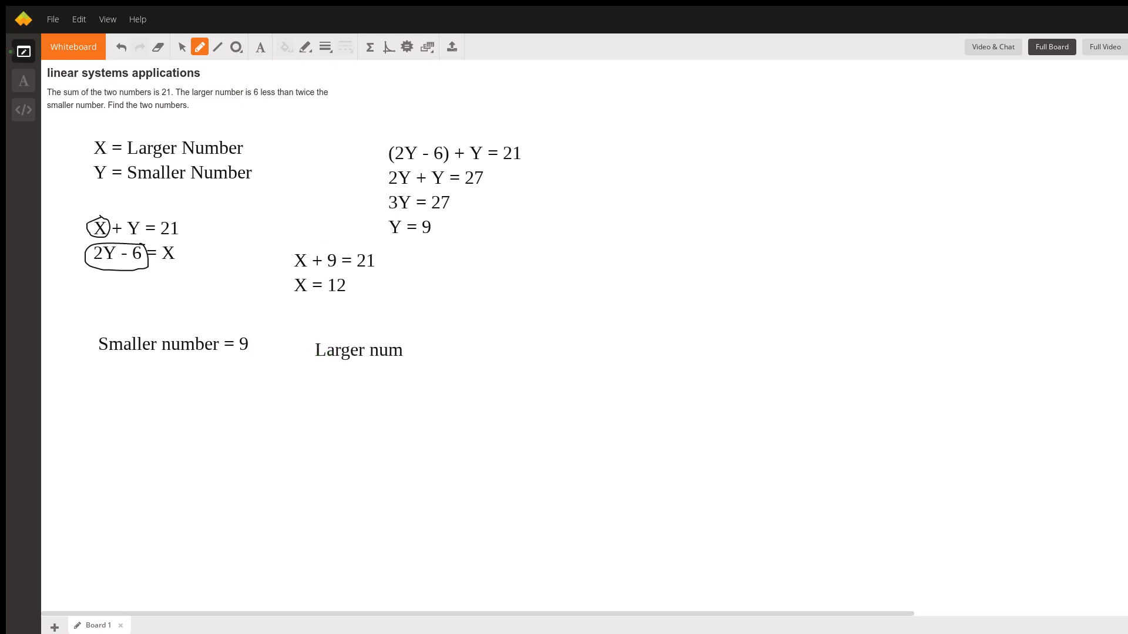
{"action": "type", "text": "ber ="}
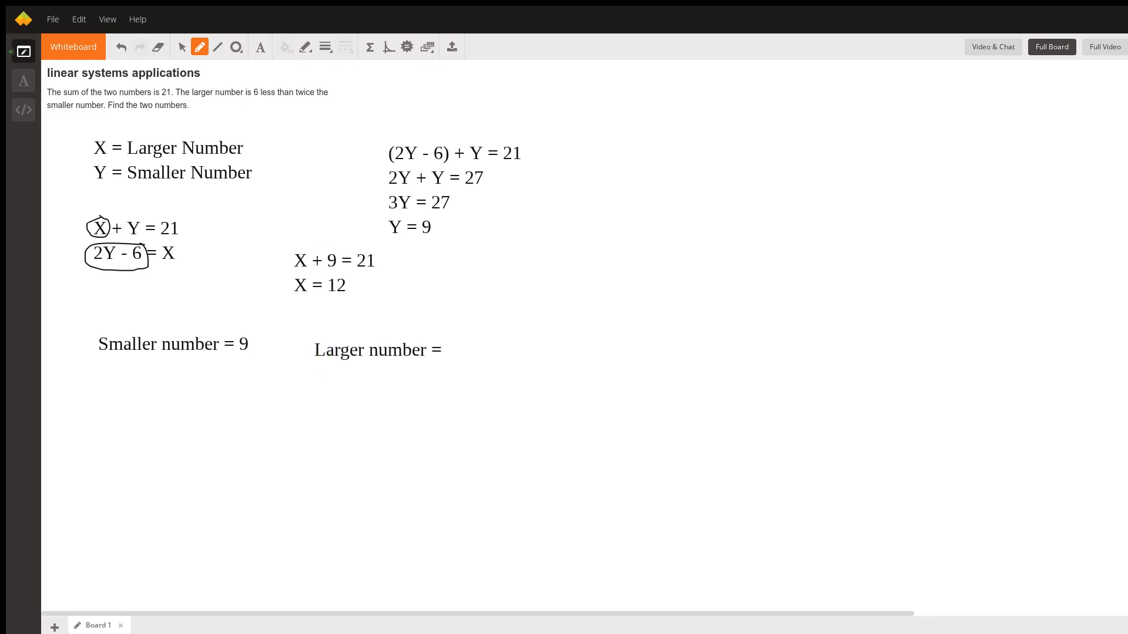
{"action": "type", "text": "12"}
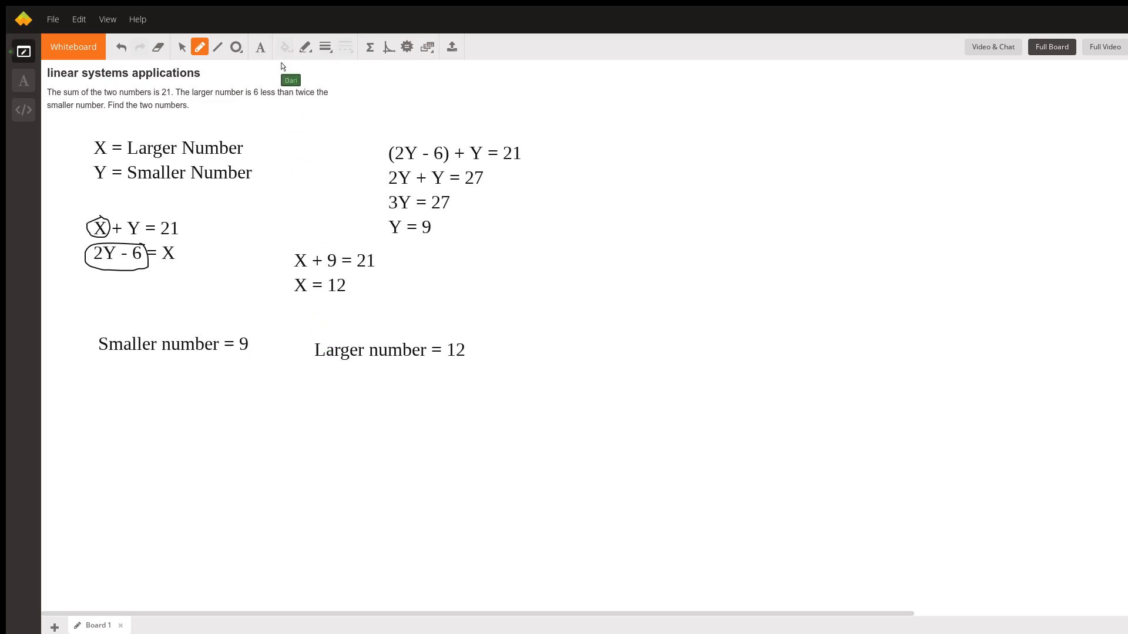
{"action": "mouse_move", "coordinate": [90, 335]}
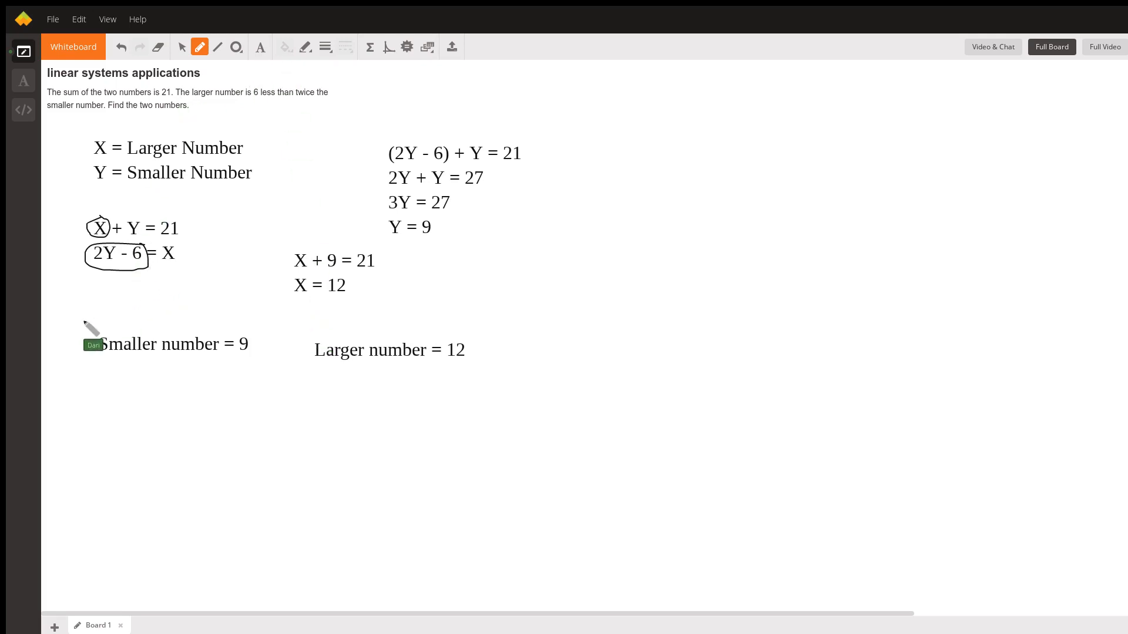
{"action": "mouse_move", "coordinate": [380, 342]}
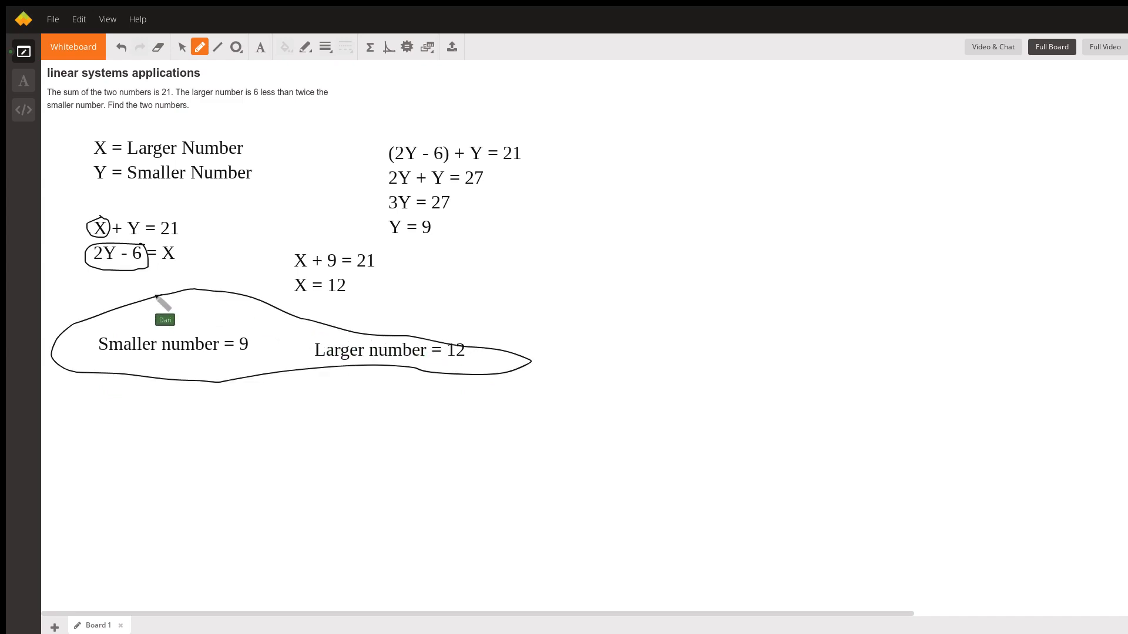
{"action": "mouse_move", "coordinate": [164, 302]}
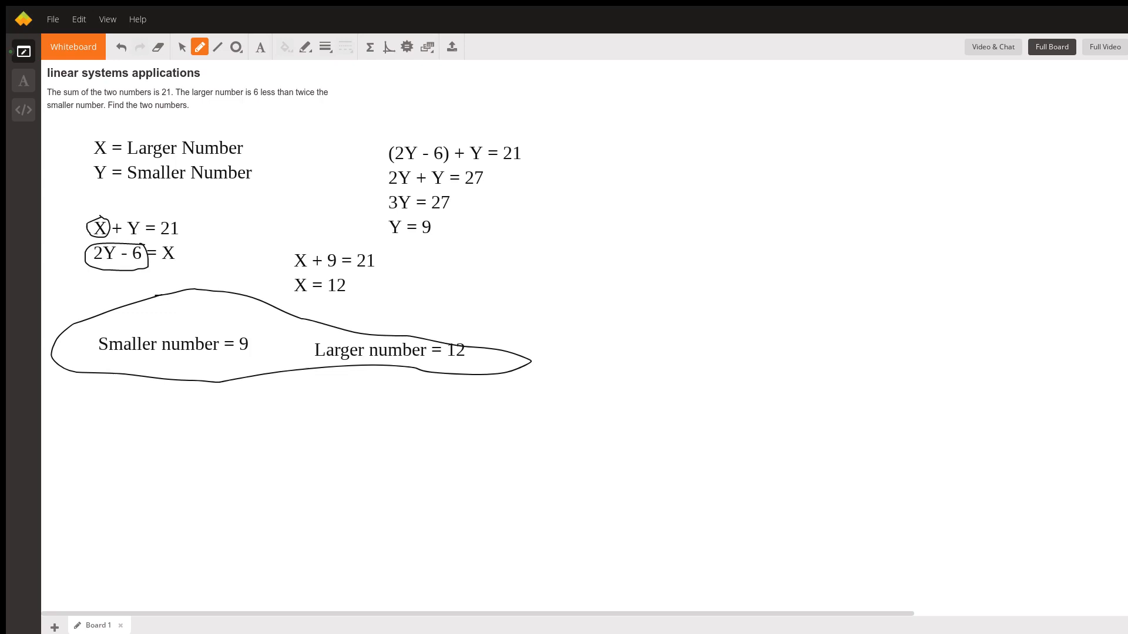
{"action": "mouse_move", "coordinate": [351, 136]}
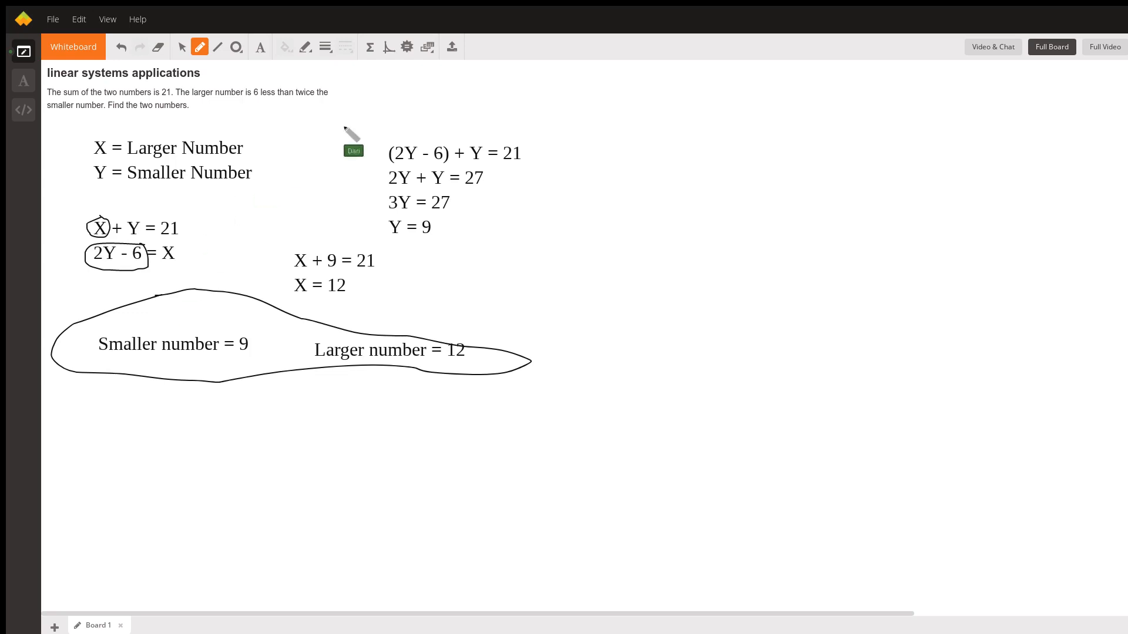